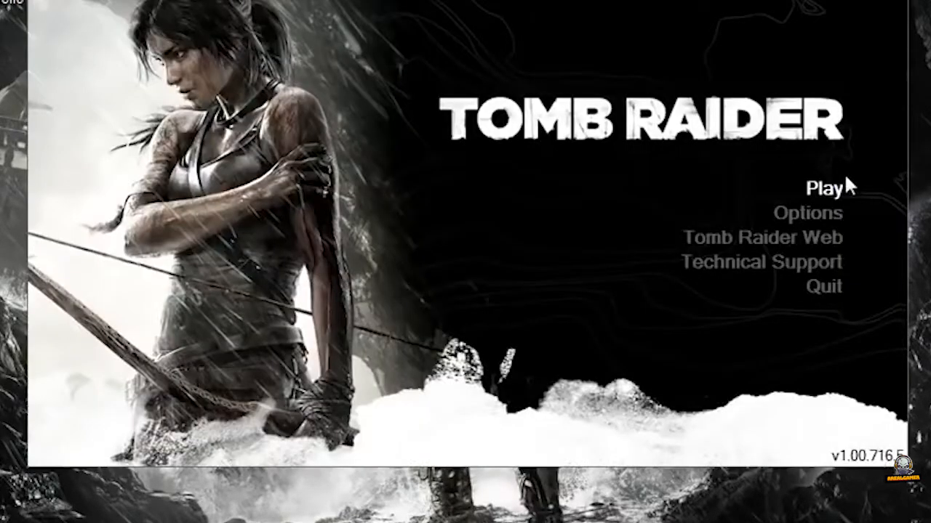
Start Play from the main menu and acknowledge the 'Failed to initialize Direct3D' error.
{"action": "left_click", "coordinate": [823, 188]}
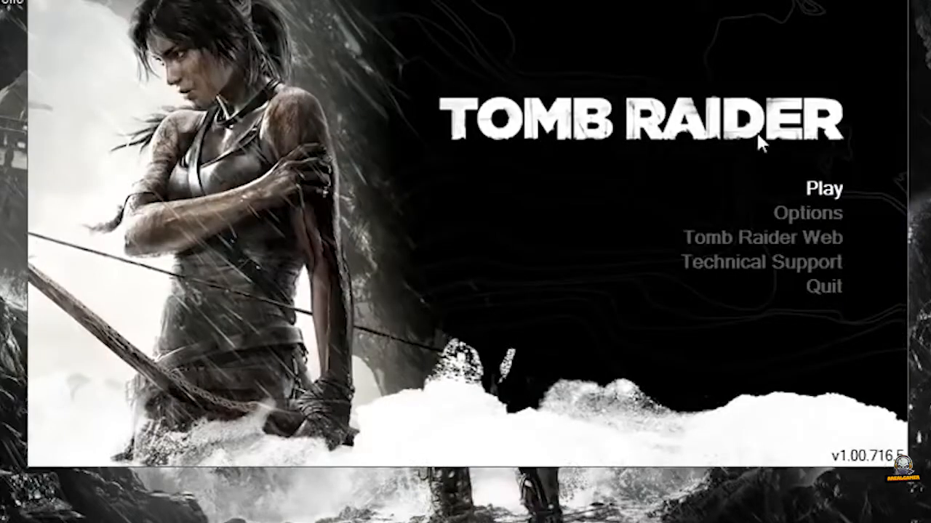
{"action": "left_click", "coordinate": [823, 189]}
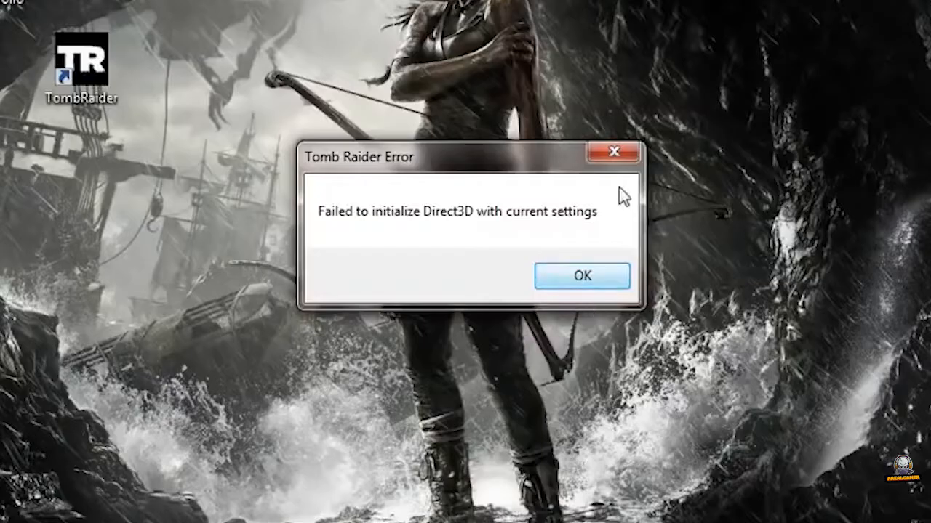
{"action": "left_click", "coordinate": [582, 277]}
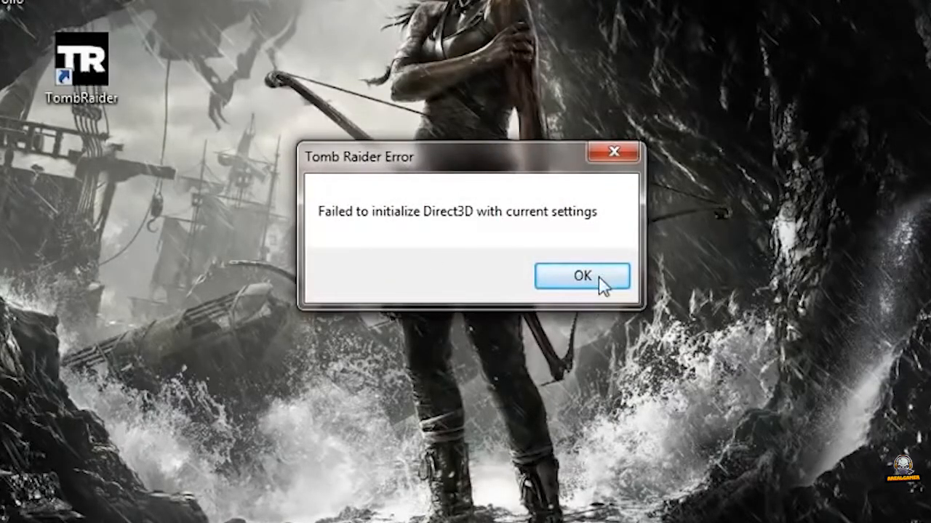
{"action": "left_click", "coordinate": [582, 277]}
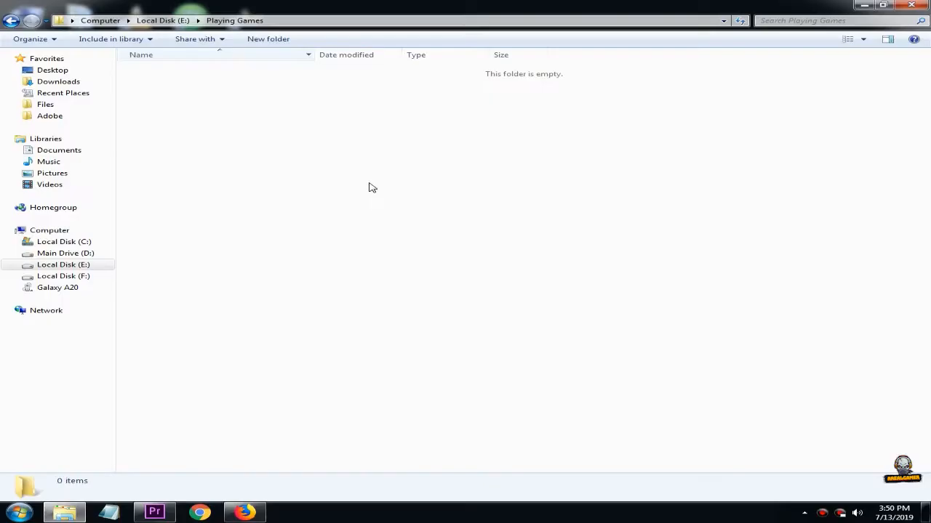
{"action": "mouse_move", "coordinate": [512, 334]}
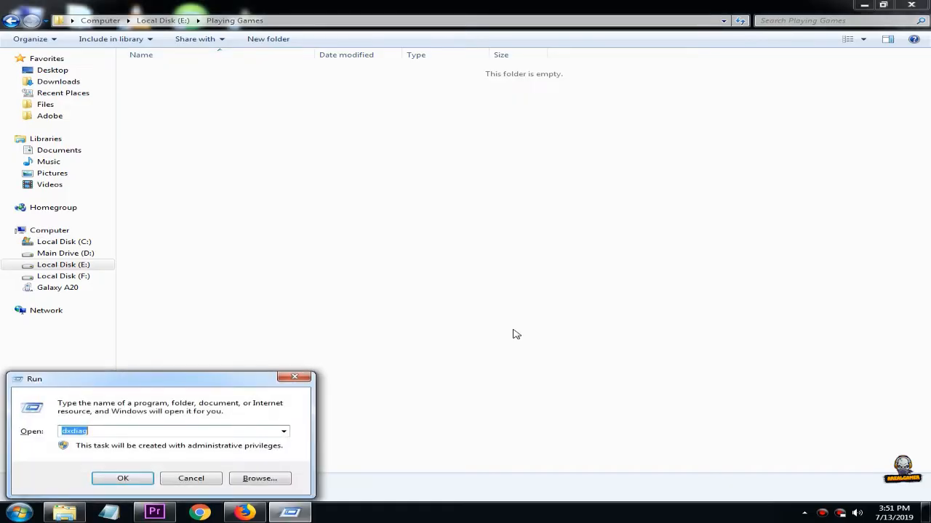
{"action": "mouse_move", "coordinate": [455, 343]}
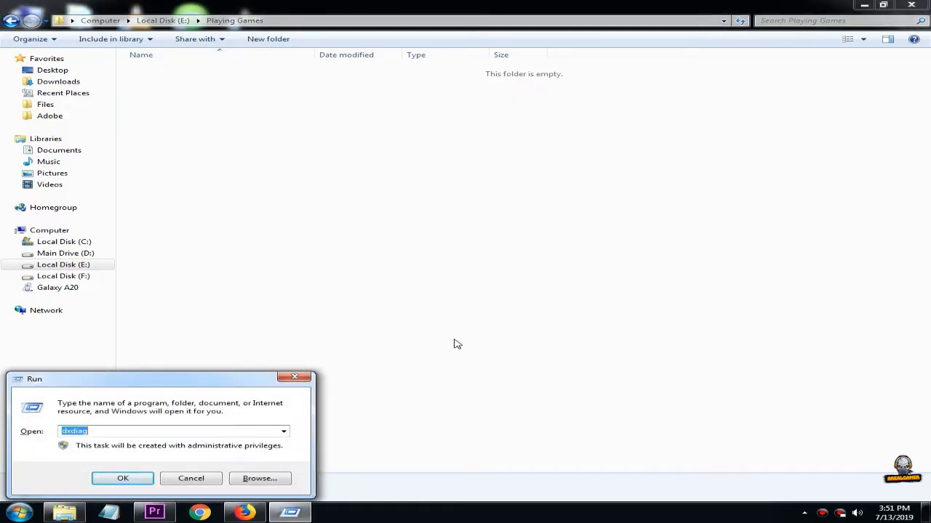
Run dxdiag and check the Display page for the GTX 1050 Ti with DirectX 11 and no problems.
{"action": "left_click", "coordinate": [171, 431]}
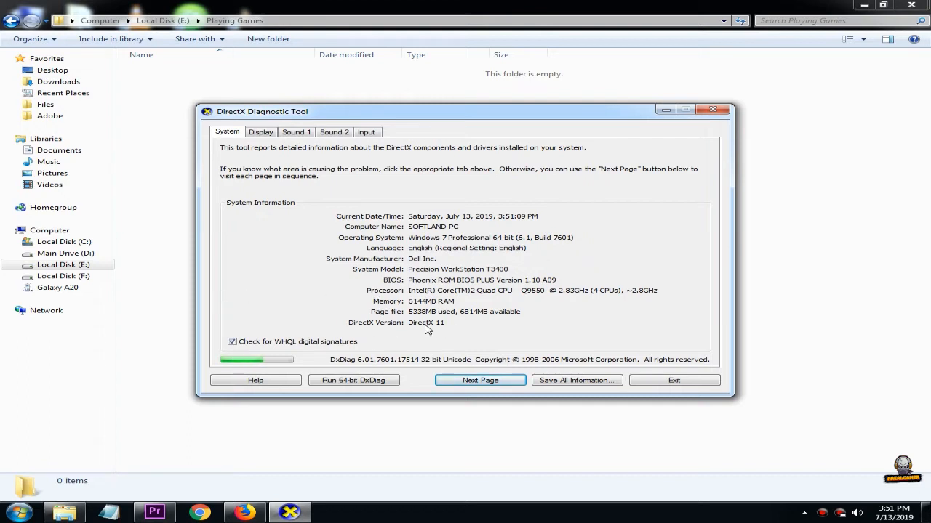
{"action": "mouse_move", "coordinate": [451, 340]}
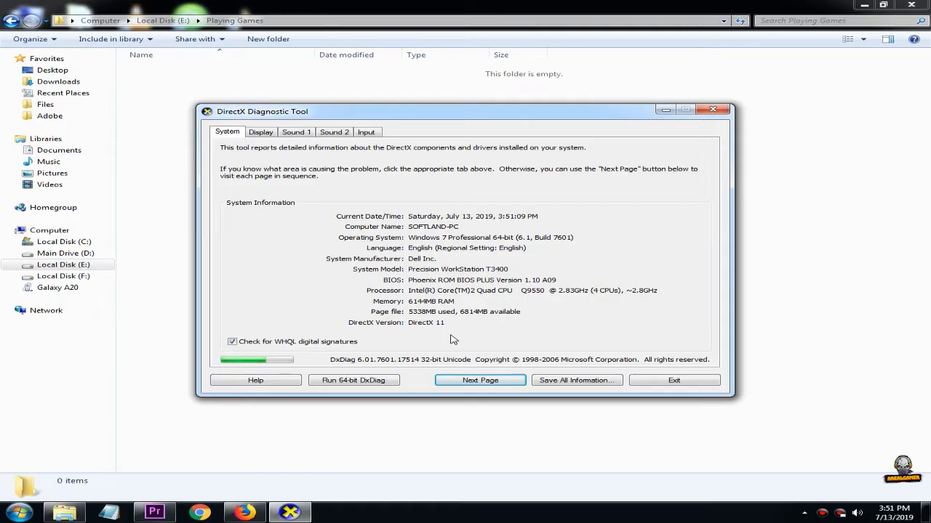
{"action": "mouse_move", "coordinate": [439, 336]}
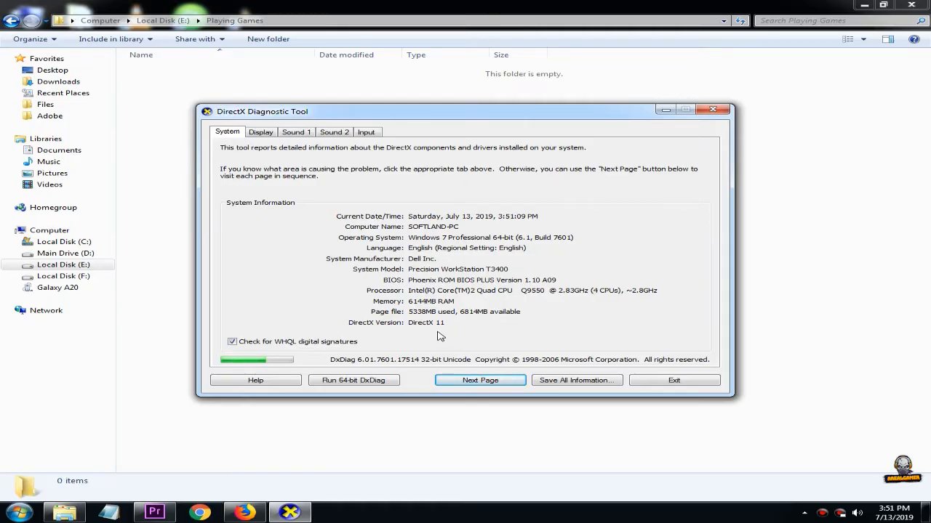
{"action": "mouse_move", "coordinate": [328, 312]}
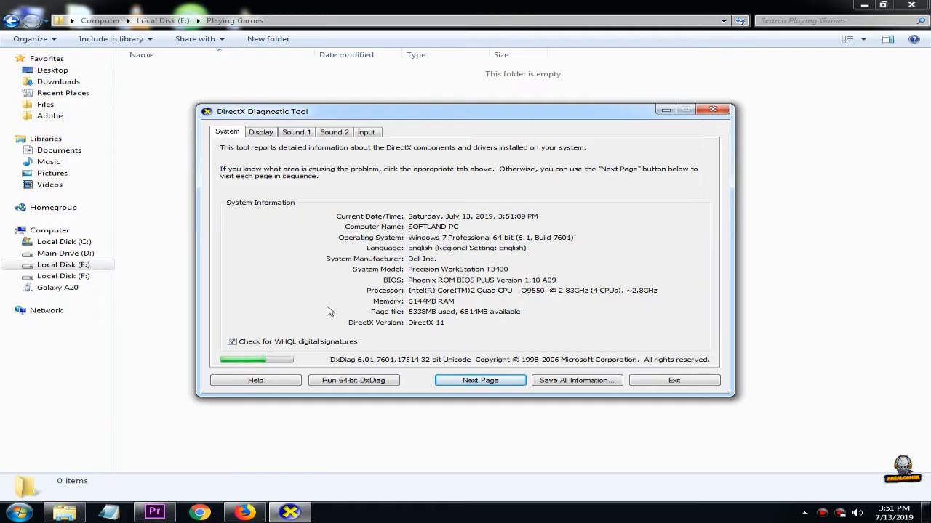
{"action": "left_click", "coordinate": [261, 131]}
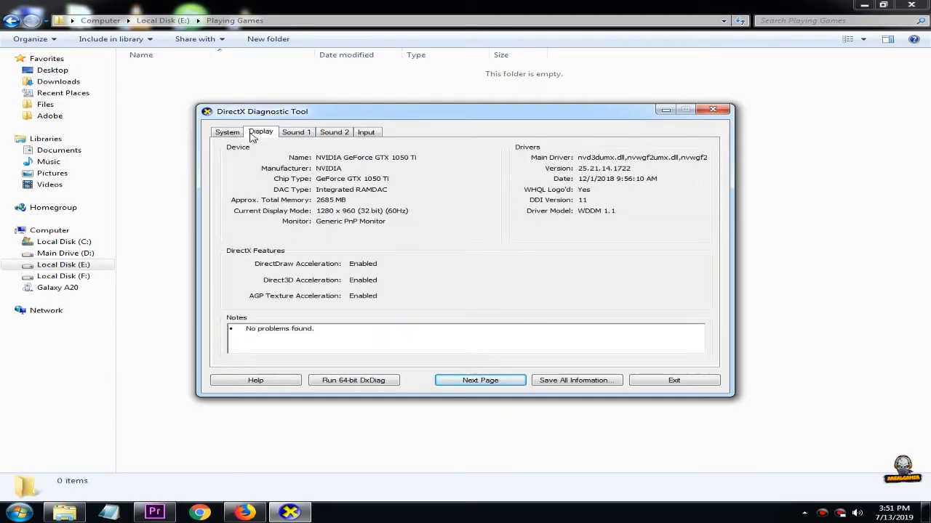
{"action": "mouse_move", "coordinate": [304, 285]}
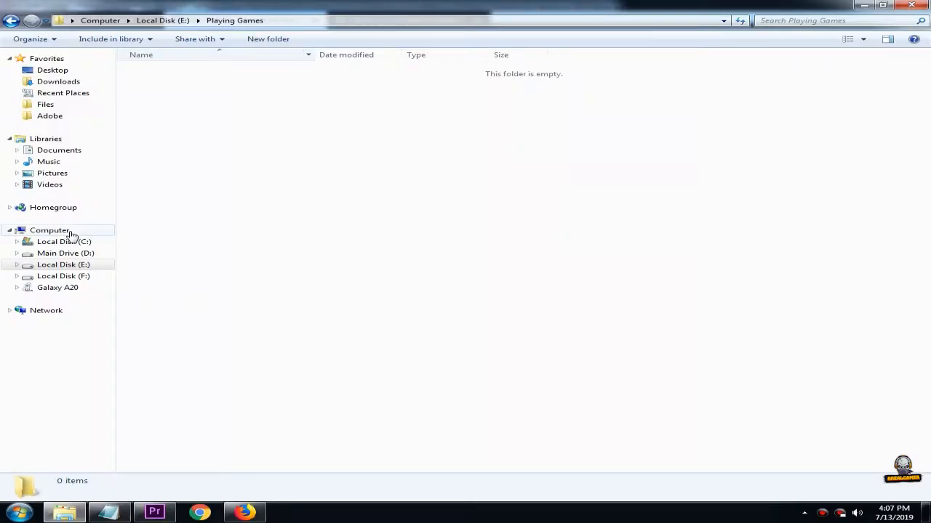
In Computer Management's Device Manager, locate the NVIDIA GeForce GTX 1050 Ti under Display adapters.
{"action": "right_click", "coordinate": [49, 229]}
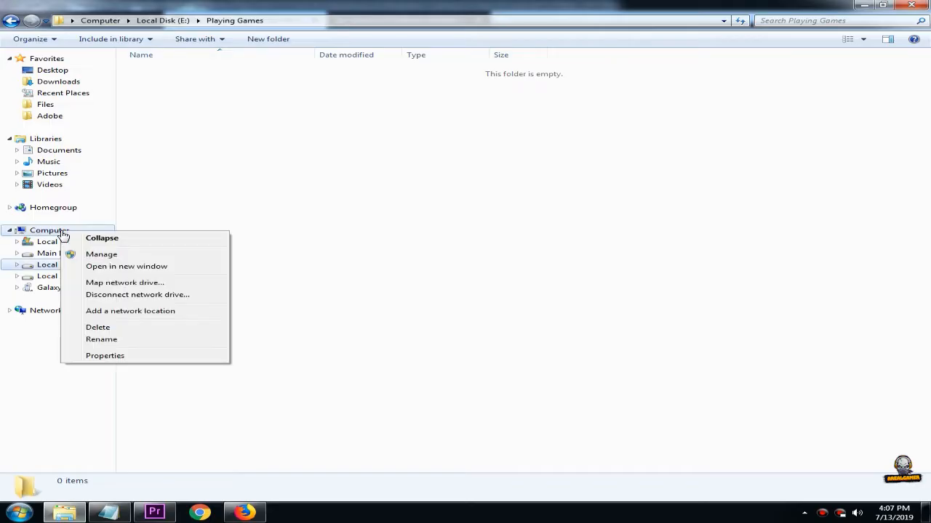
{"action": "left_click", "coordinate": [338, 315]}
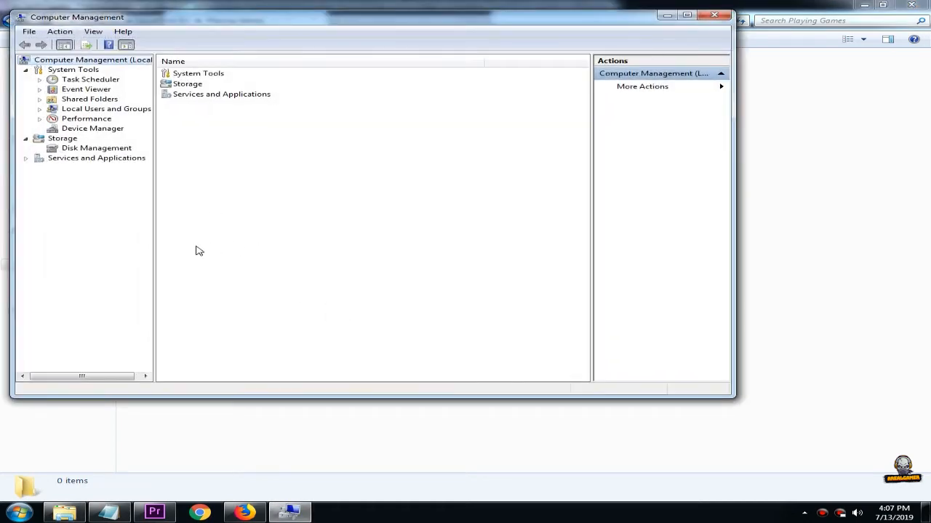
{"action": "left_click", "coordinate": [94, 128]}
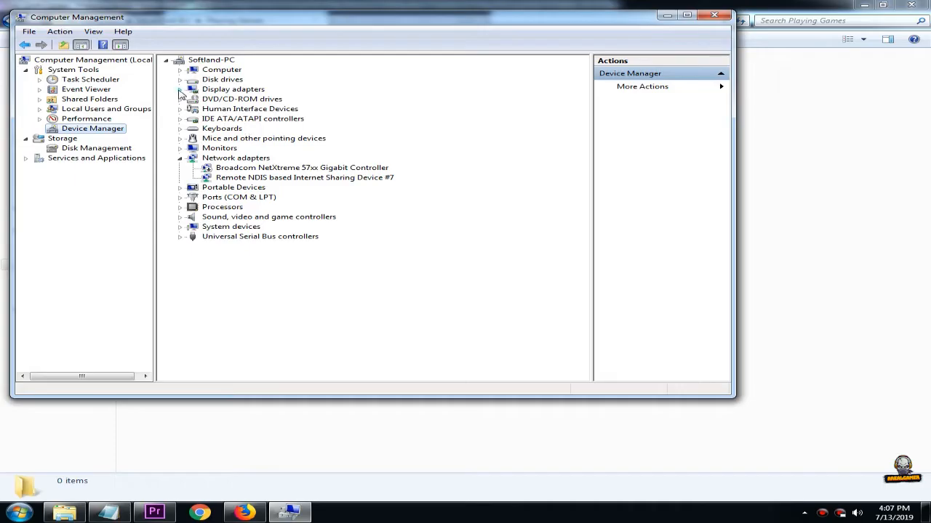
{"action": "left_click", "coordinate": [179, 88]}
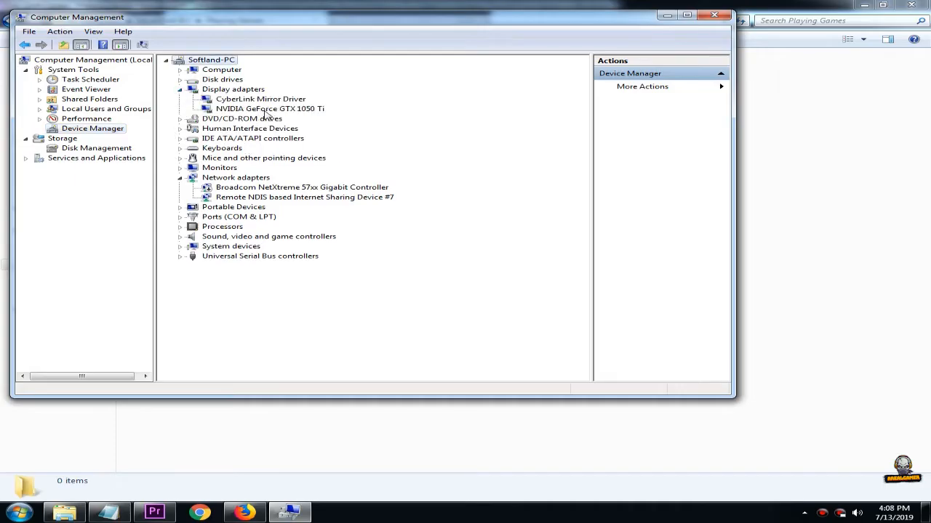
{"action": "left_click", "coordinate": [269, 108]}
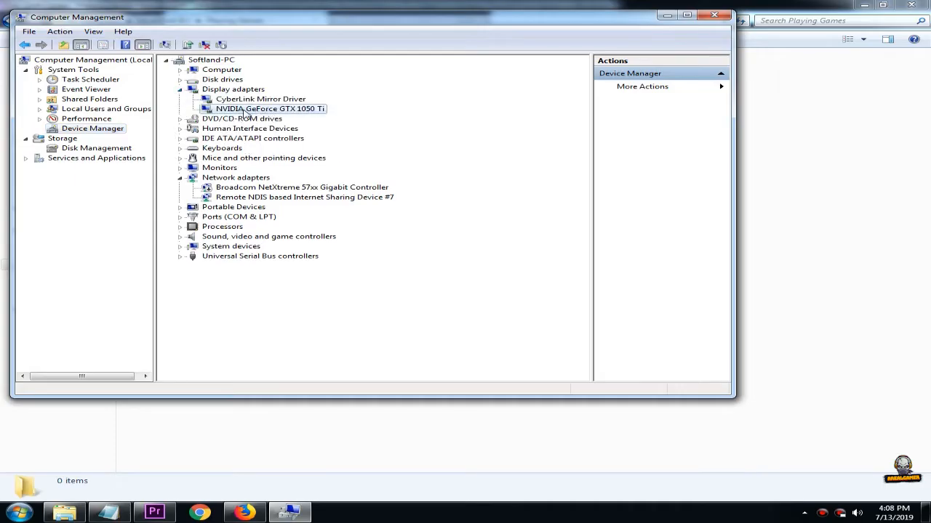
{"action": "mouse_move", "coordinate": [527, 314]}
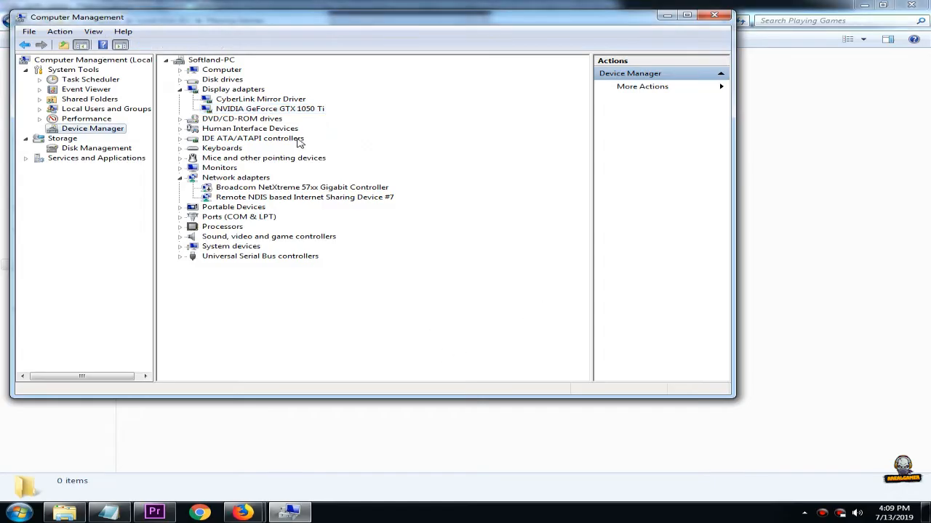
Search automatically for an updated GTX 1050 Ti driver; Windows reports the best driver is already installed.
{"action": "right_click", "coordinate": [270, 107]}
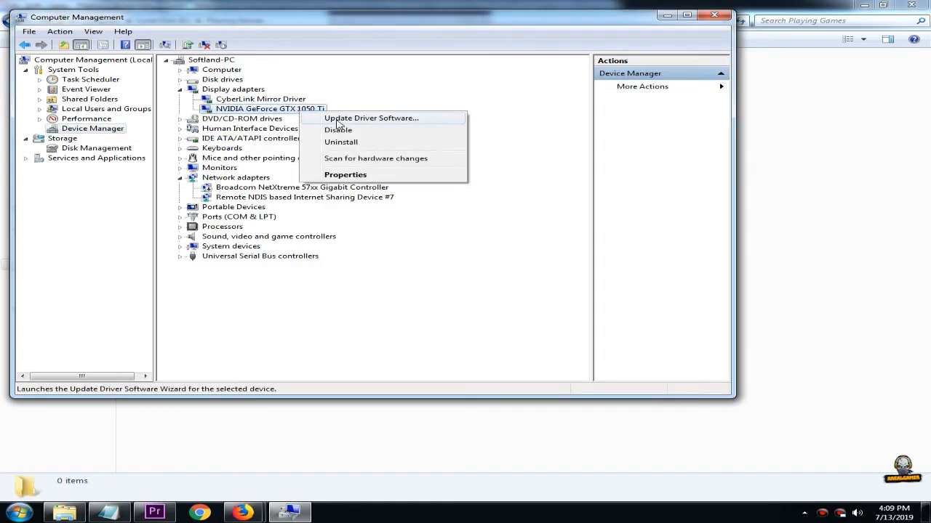
{"action": "left_click", "coordinate": [371, 118]}
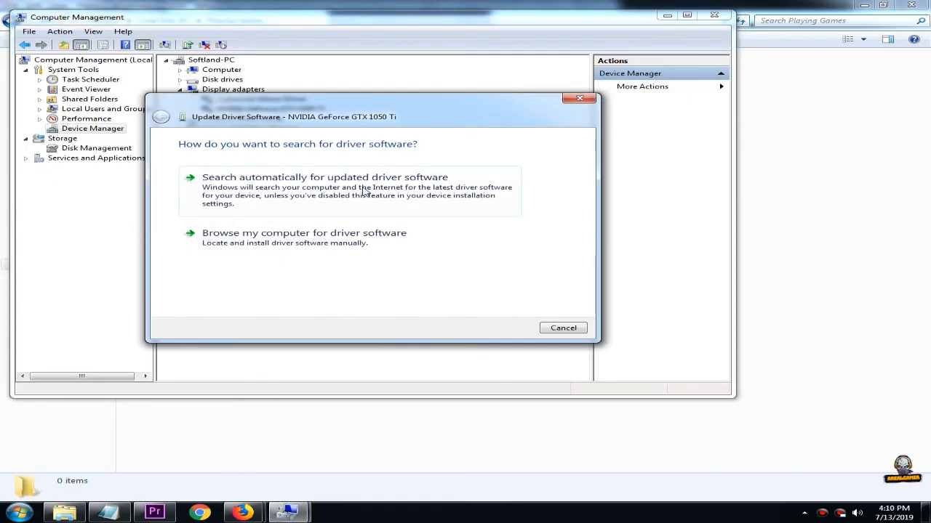
{"action": "left_click", "coordinate": [324, 177]}
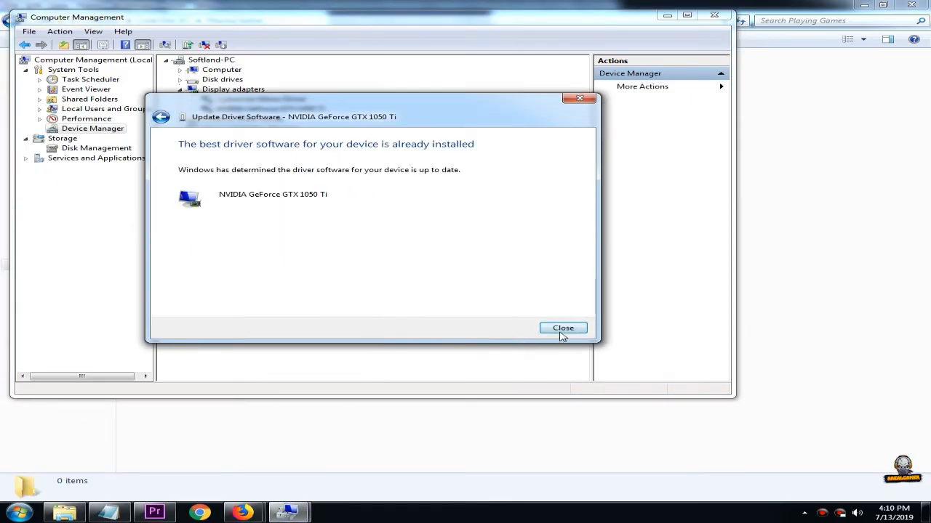
{"action": "left_click", "coordinate": [563, 329]}
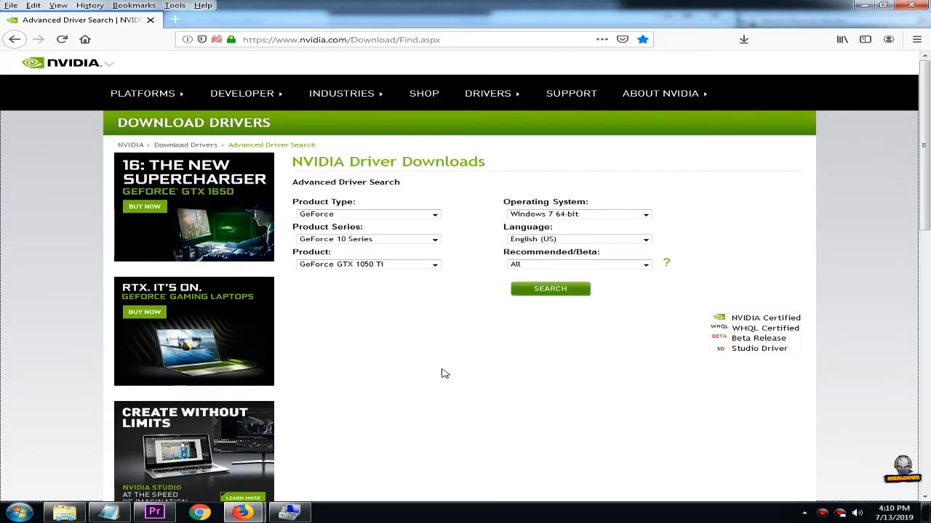
{"action": "mouse_move", "coordinate": [410, 246]}
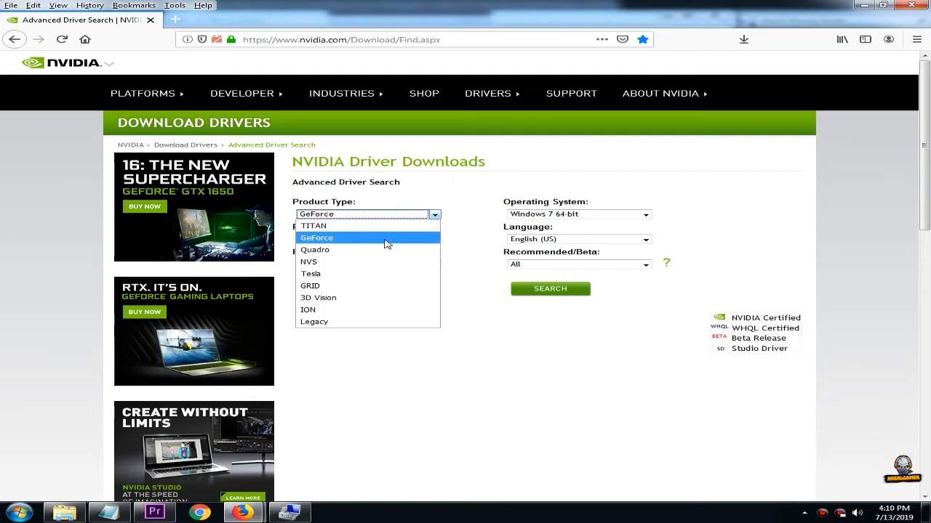
Search NVIDIA's site for GeForce GTX 1050 Ti drivers and select Game Ready driver 431.36.
{"action": "left_click", "coordinate": [317, 238]}
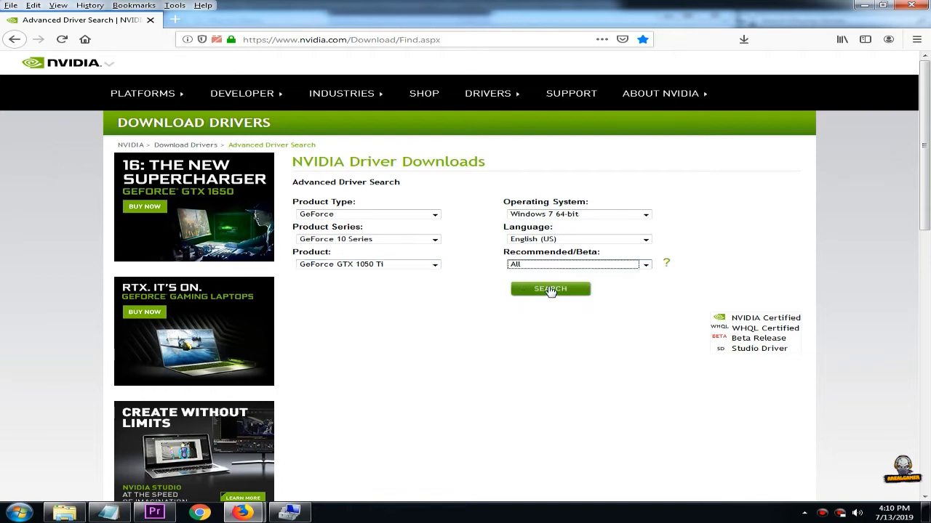
{"action": "left_click", "coordinate": [550, 288]}
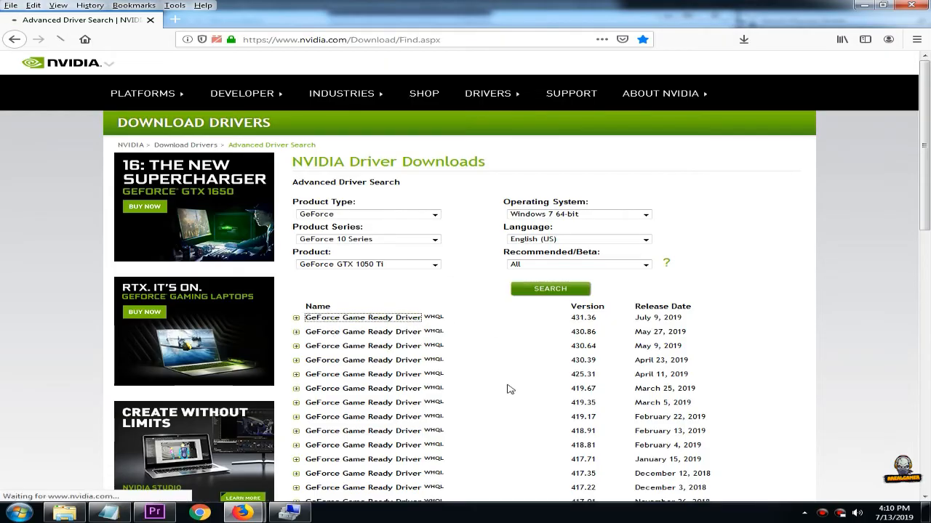
{"action": "left_click", "coordinate": [363, 317]}
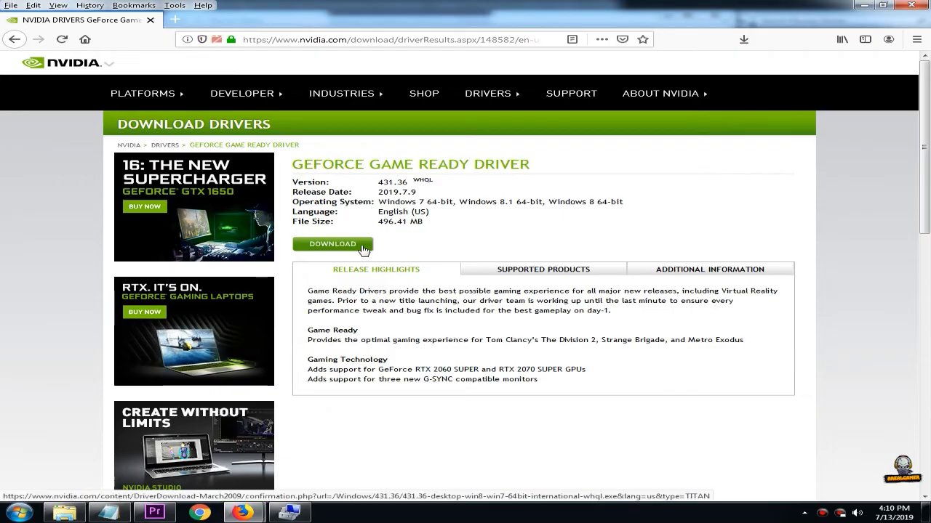
Confirm and start downloading the 431.36 driver package in Firefox.
{"action": "left_click", "coordinate": [331, 244]}
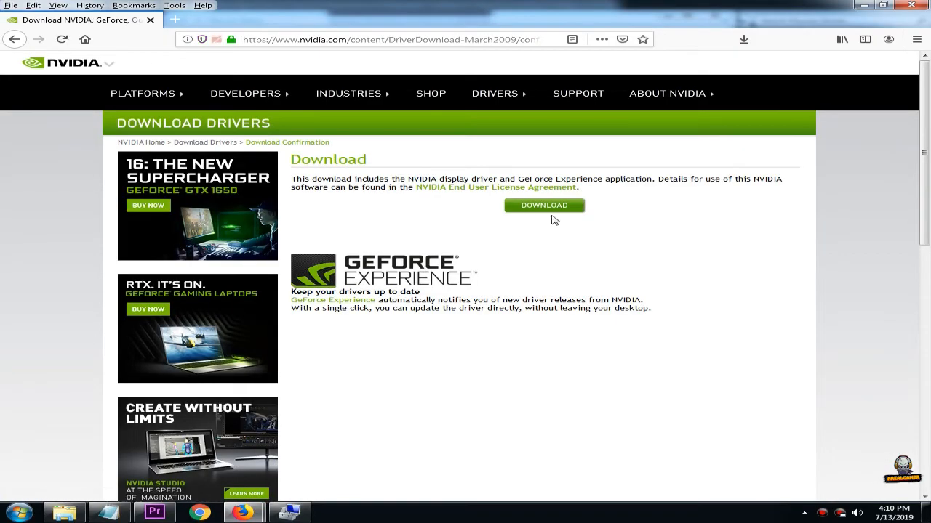
{"action": "left_click", "coordinate": [544, 205]}
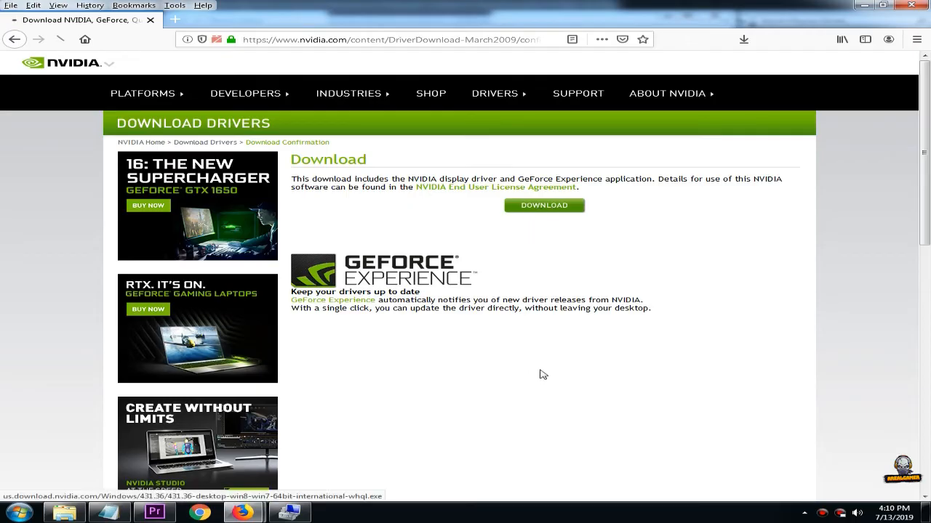
{"action": "left_click", "coordinate": [543, 206]}
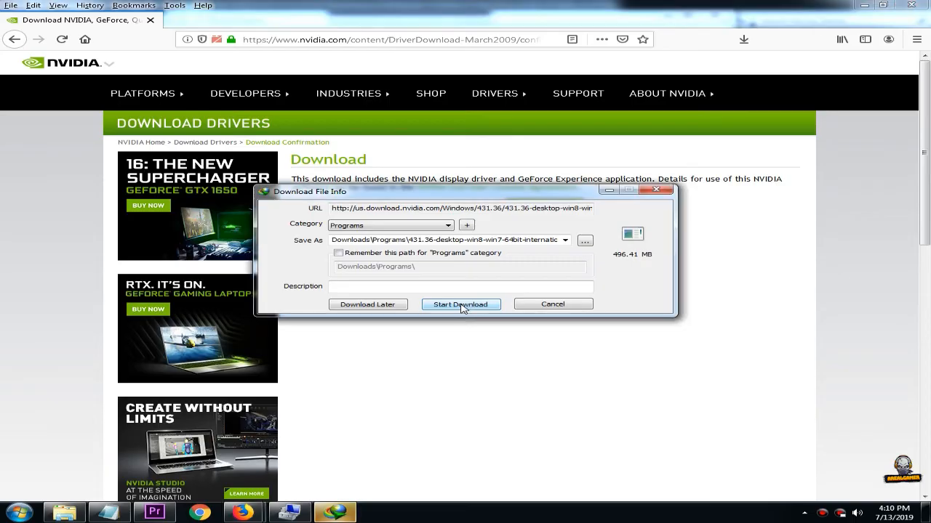
{"action": "left_click", "coordinate": [461, 304]}
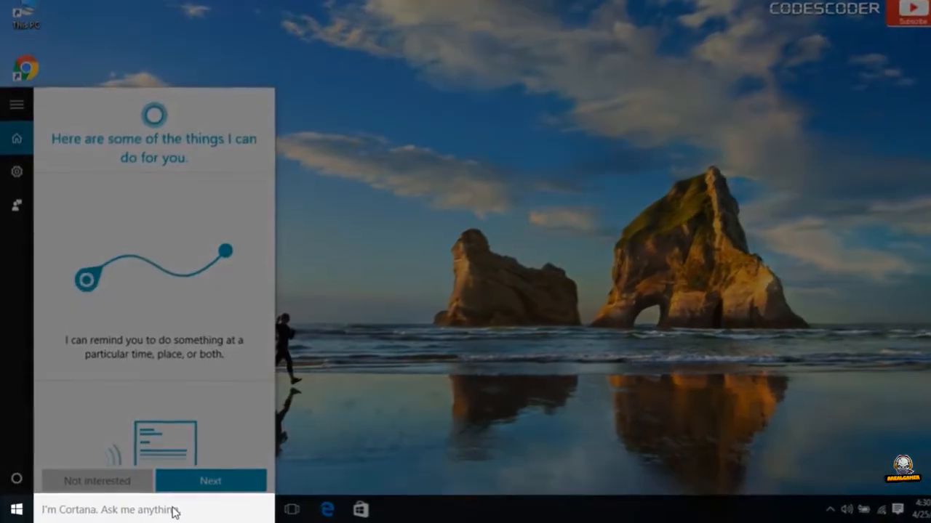
Find Control Panel via Windows search and go to Programs and Features to uninstall or change programs.
{"action": "type", "text": "control"}
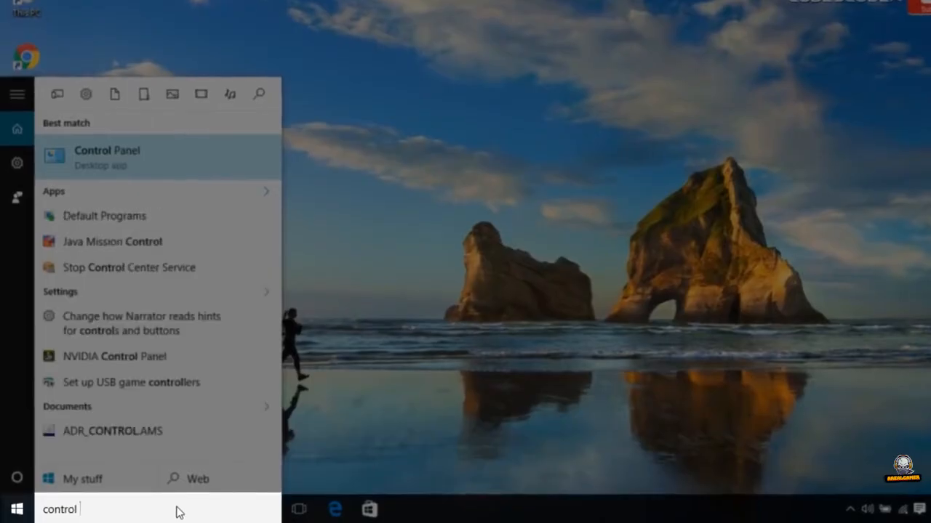
{"action": "type", "text": "panel"}
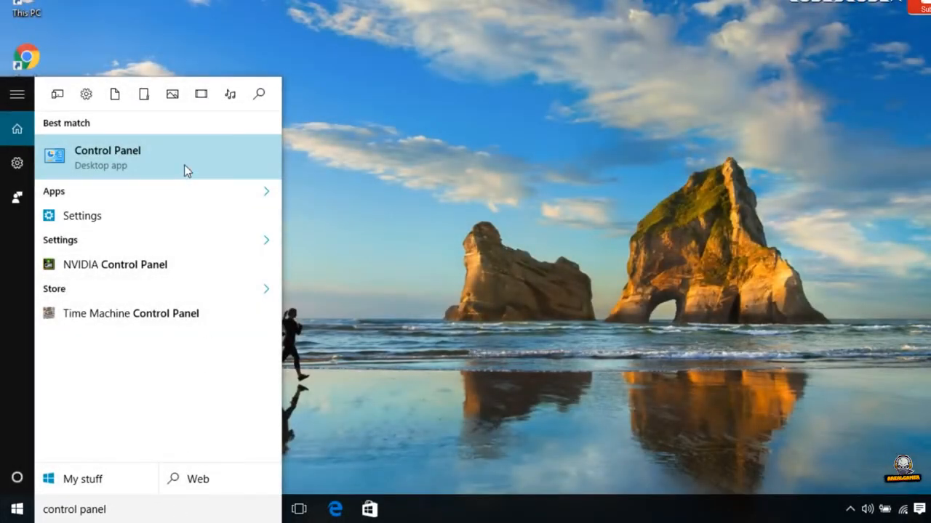
{"action": "left_click", "coordinate": [108, 157]}
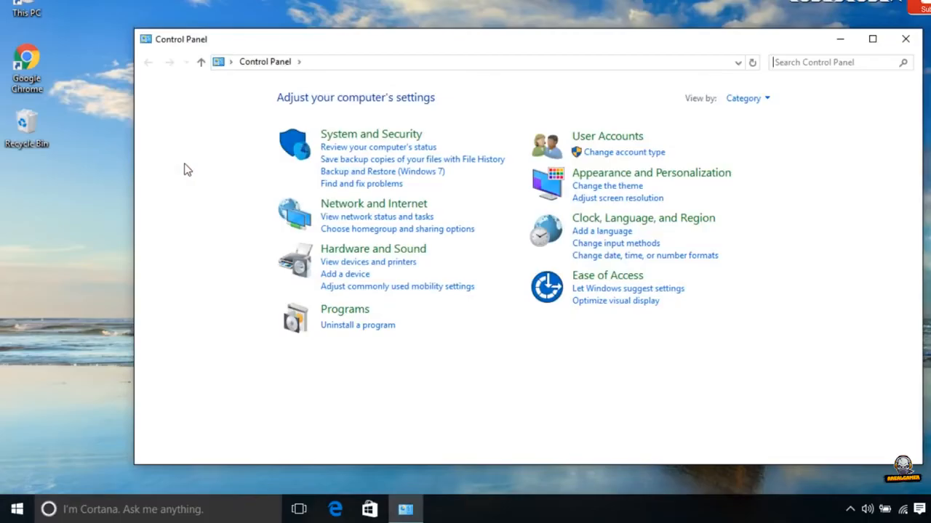
{"action": "mouse_move", "coordinate": [358, 325]}
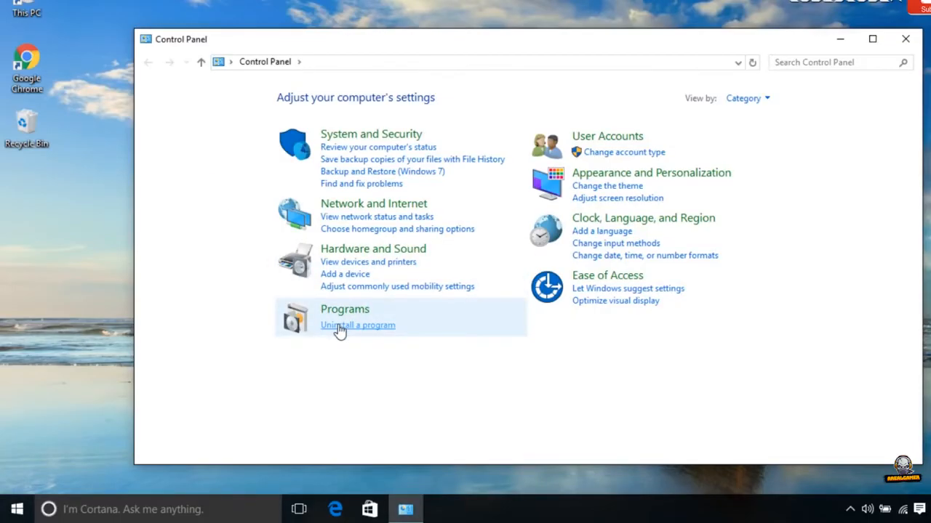
{"action": "left_click", "coordinate": [358, 325]}
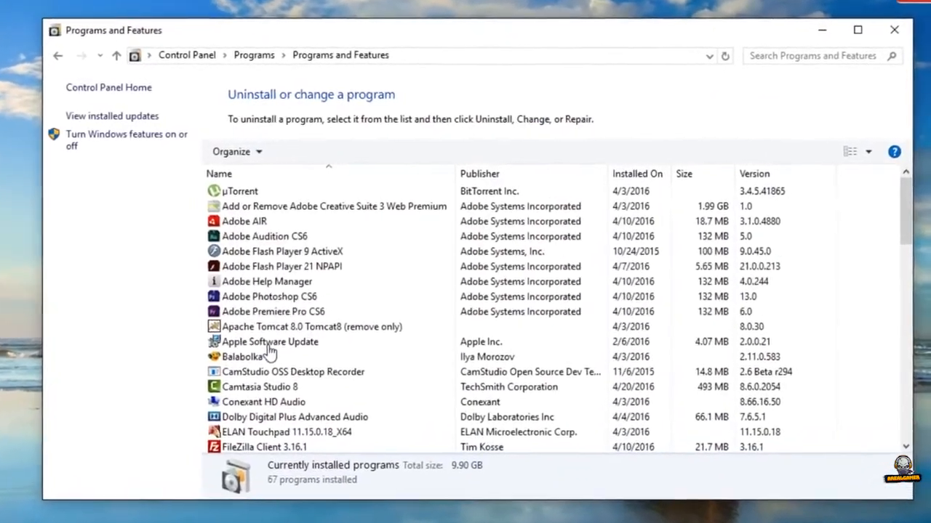
Locate Microsoft Visual C++ 2015 Redistributable (x64) 14.0.23026 and bring up its Modify Setup repair dialog.
{"action": "scroll", "scroll_direction": "down", "scroll_amount": 3}
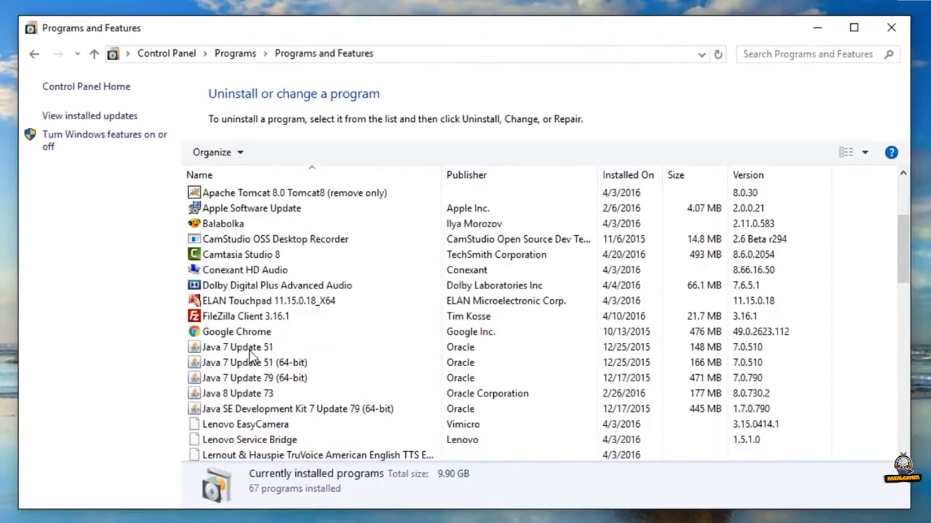
{"action": "scroll", "scroll_direction": "down", "scroll_amount": 3}
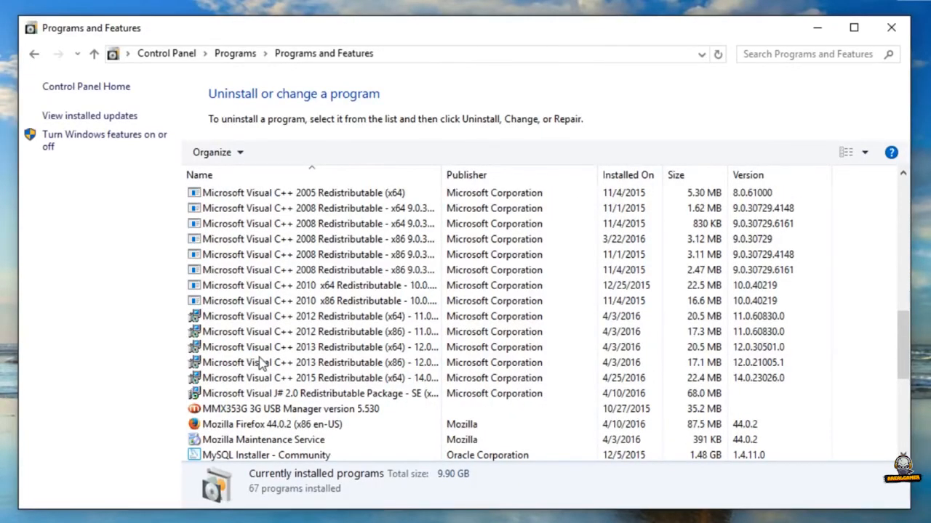
{"action": "left_click", "coordinate": [312, 378]}
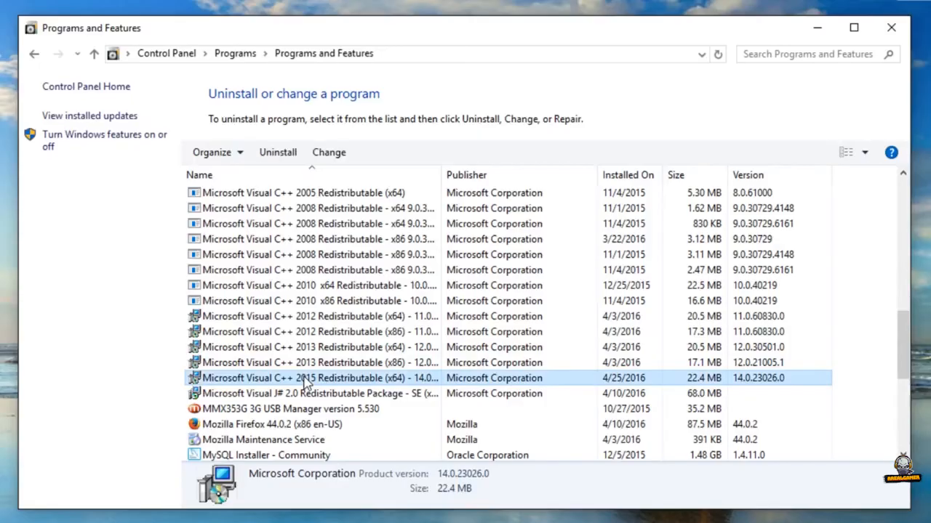
{"action": "right_click", "coordinate": [320, 378]}
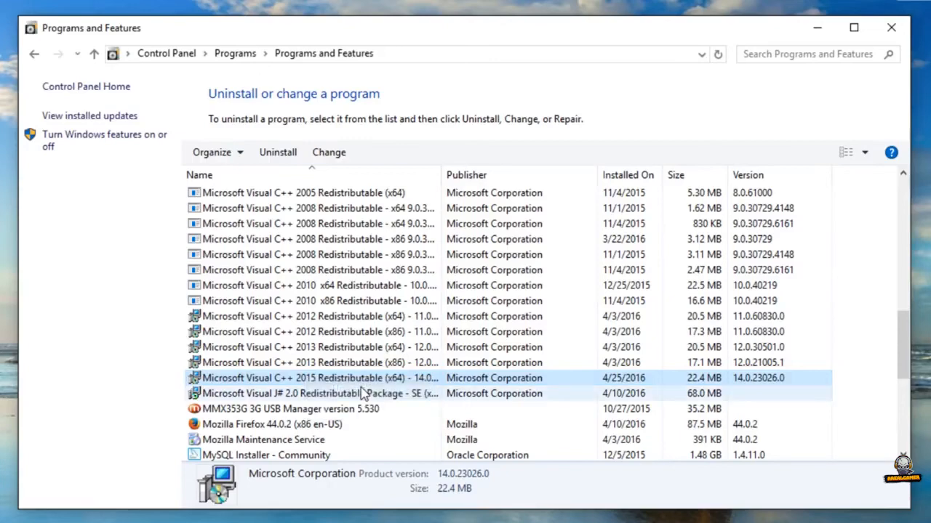
{"action": "double_click", "coordinate": [320, 378]}
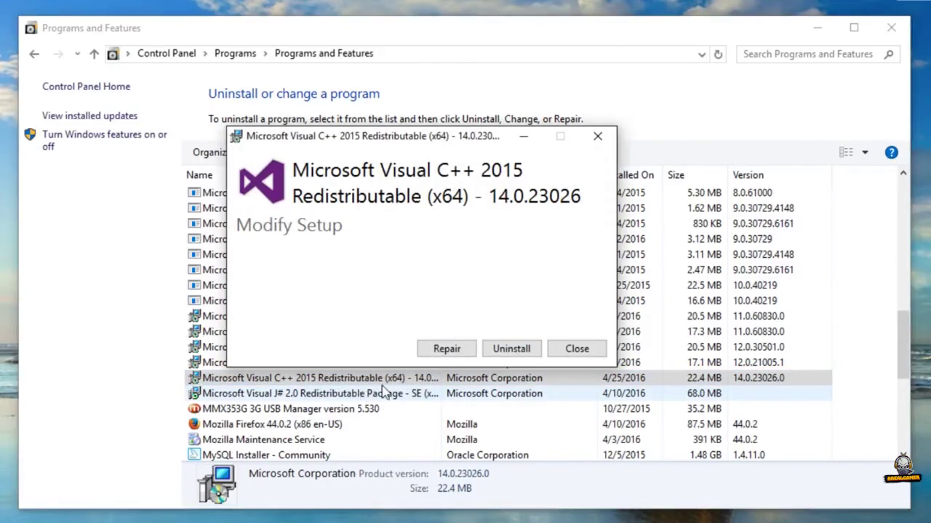